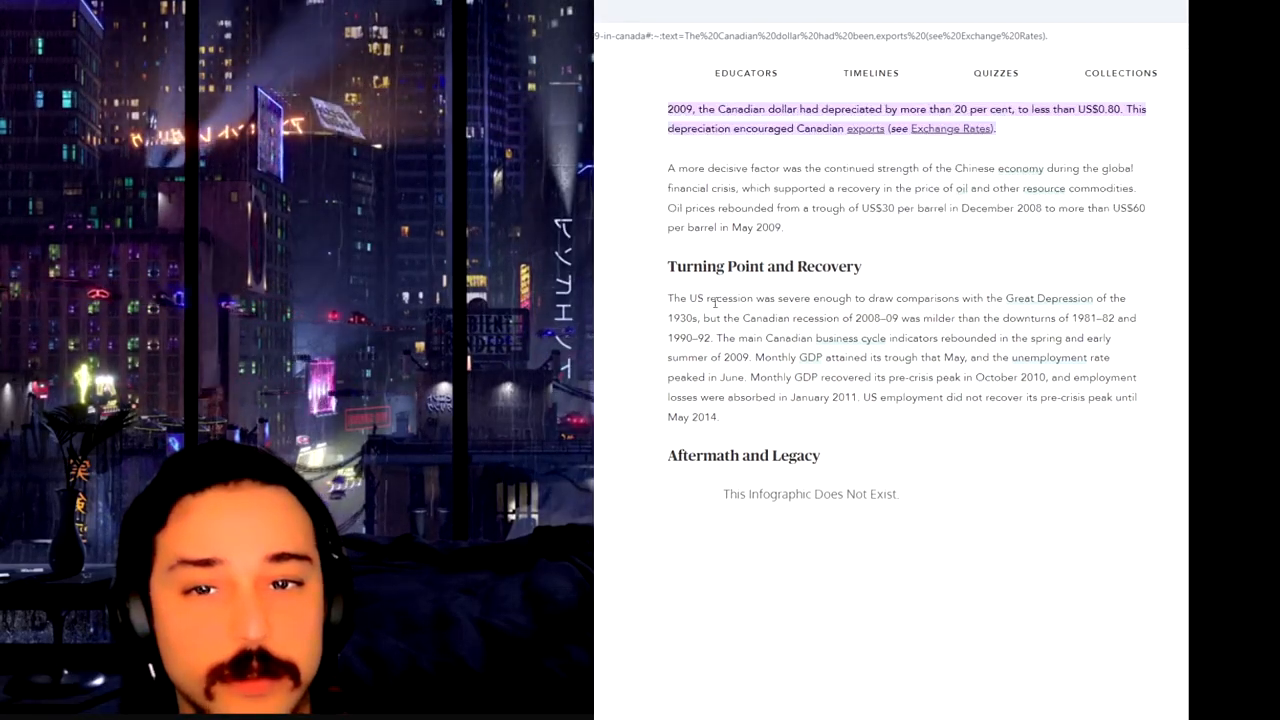
- Scroll back up the recession article to the Auto Sector Bailout and Factors Contributing to Recovery sections
scroll("up", 3)
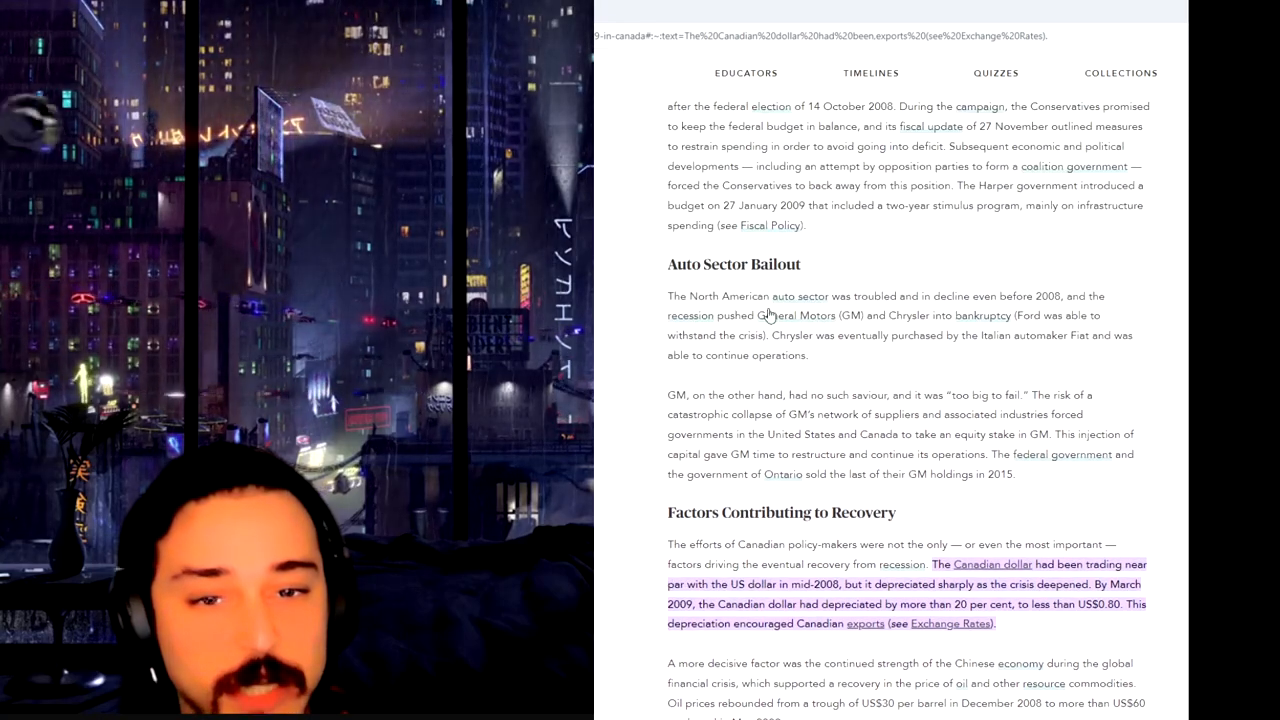
scroll("down", 3)
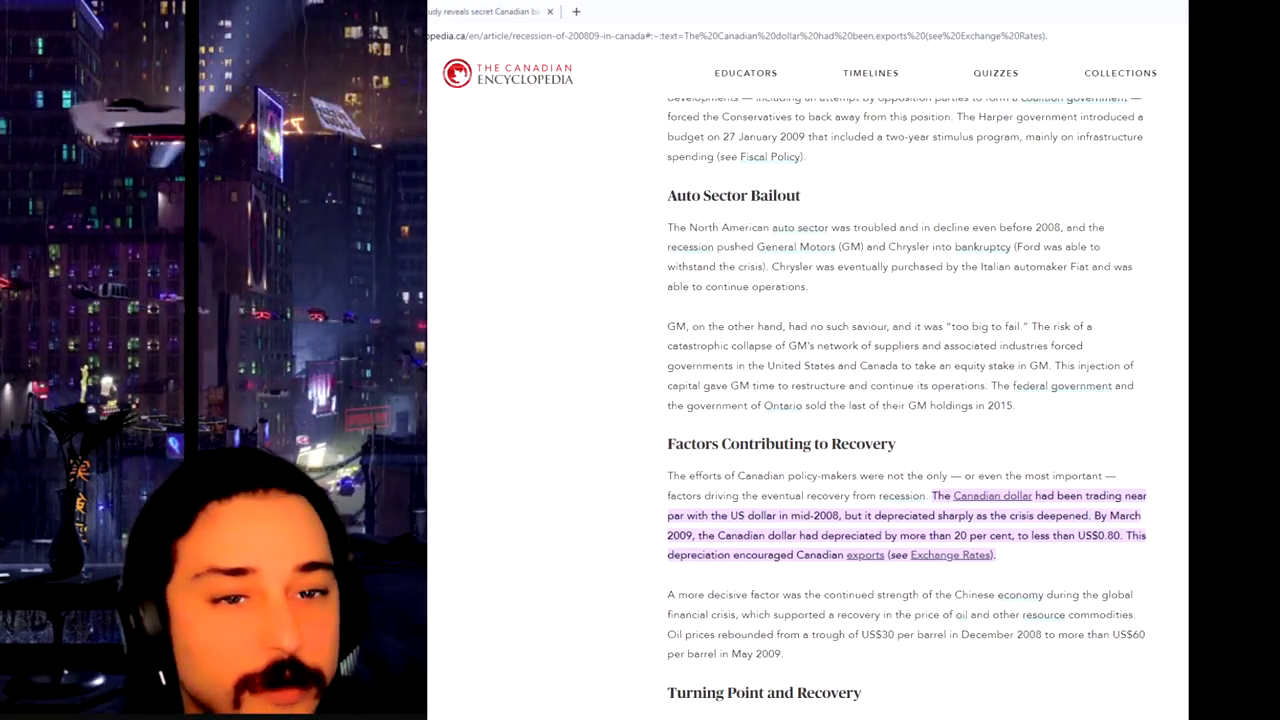
scroll("up", 3)
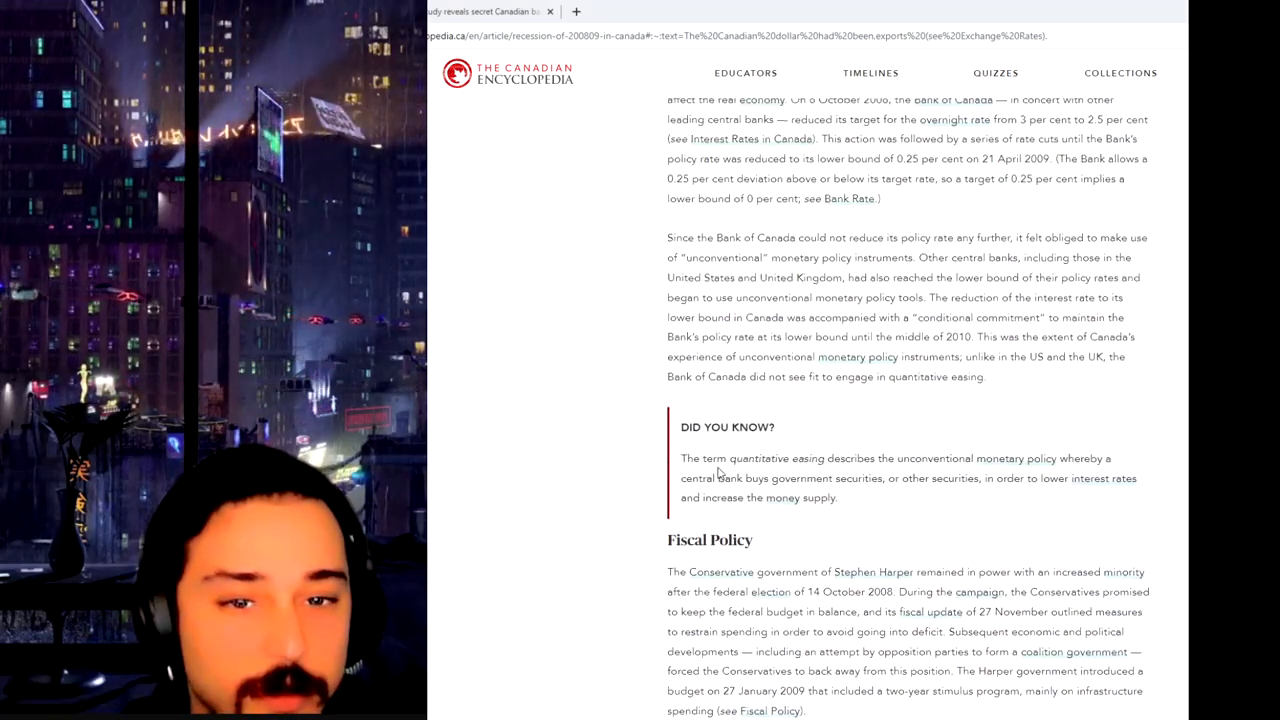
scroll("up", 3)
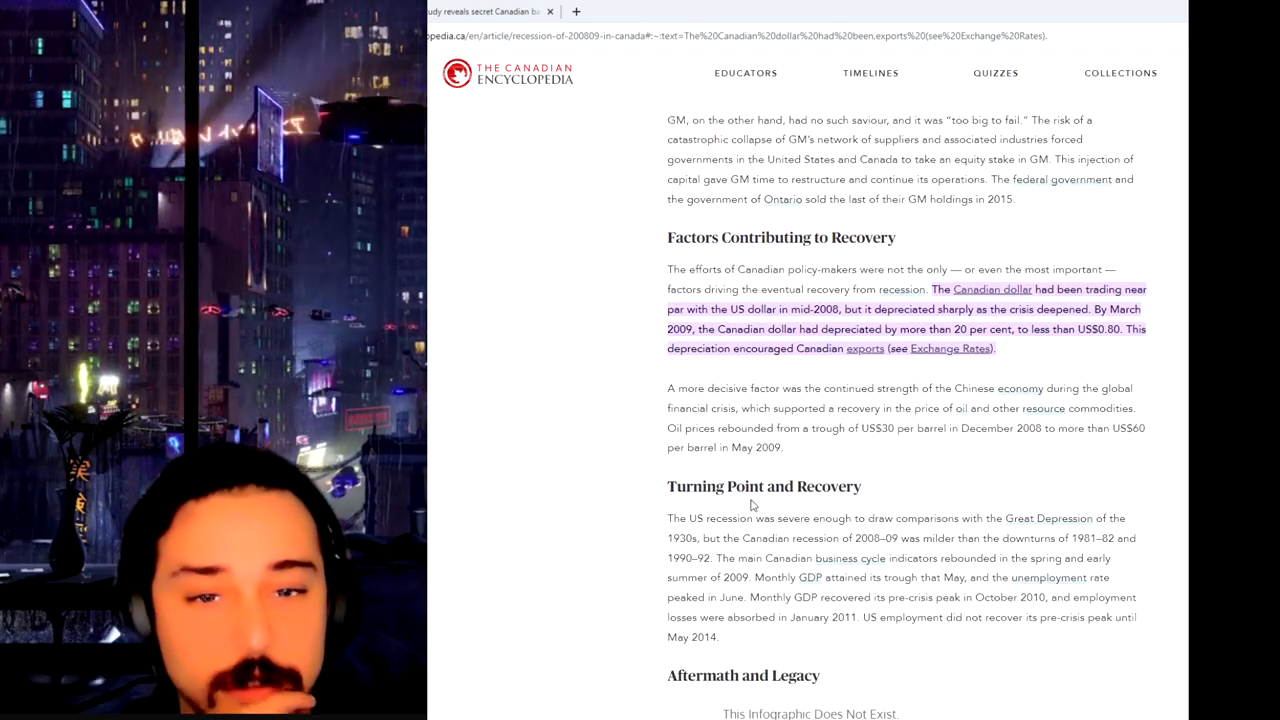
scroll("up", 3)
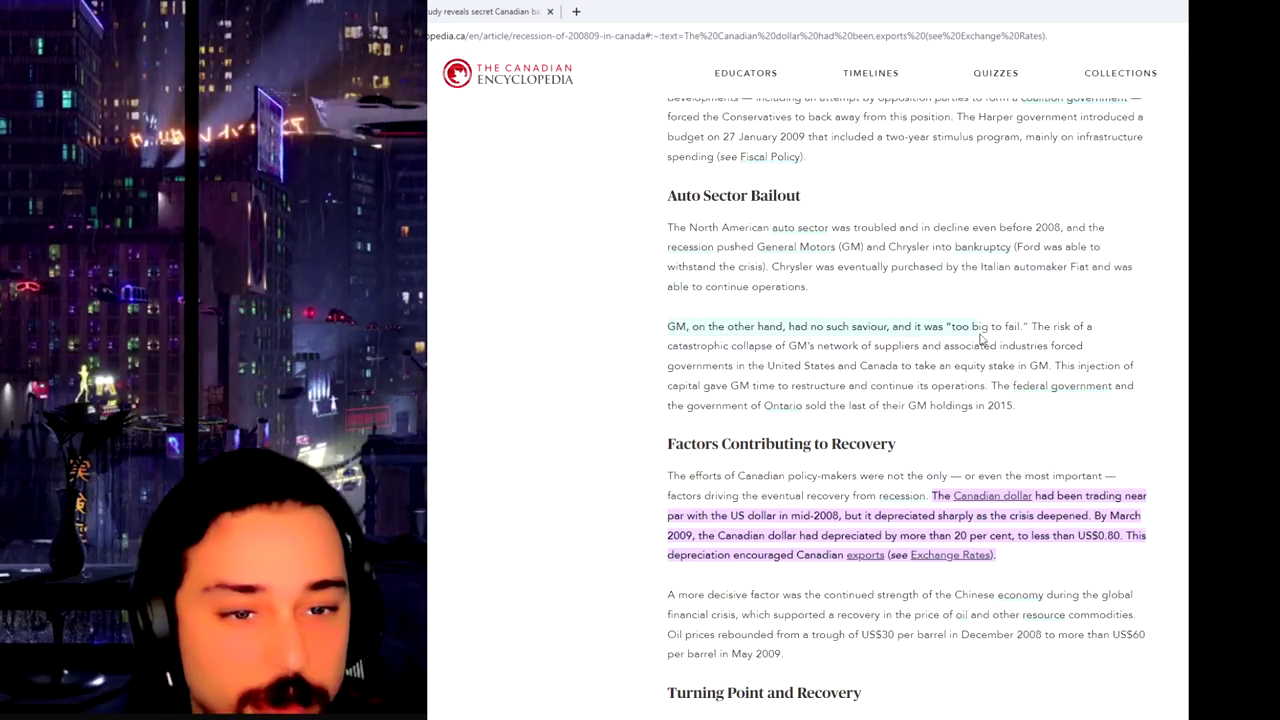
mouse_move(968, 328)
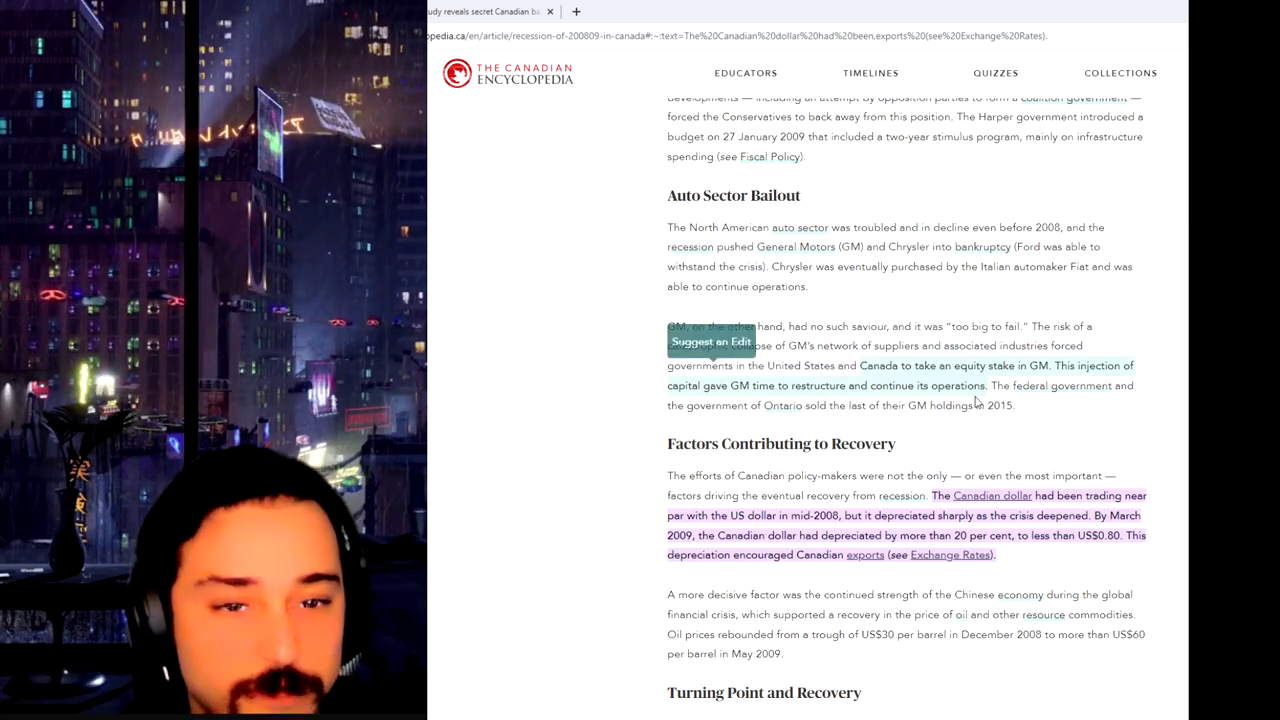
- Scroll past Auto Sector Bailout so Factors Contributing to Recovery and Turning Point and Recovery show
scroll("up", 3)
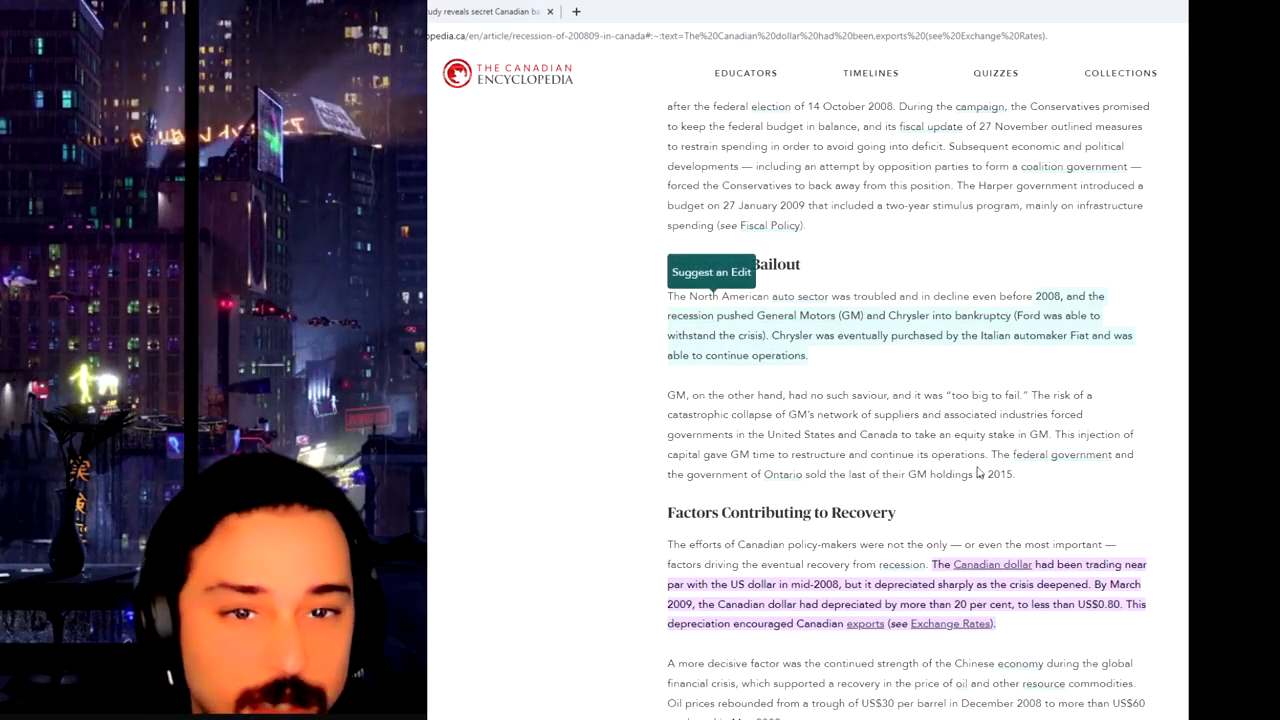
scroll("down", 3)
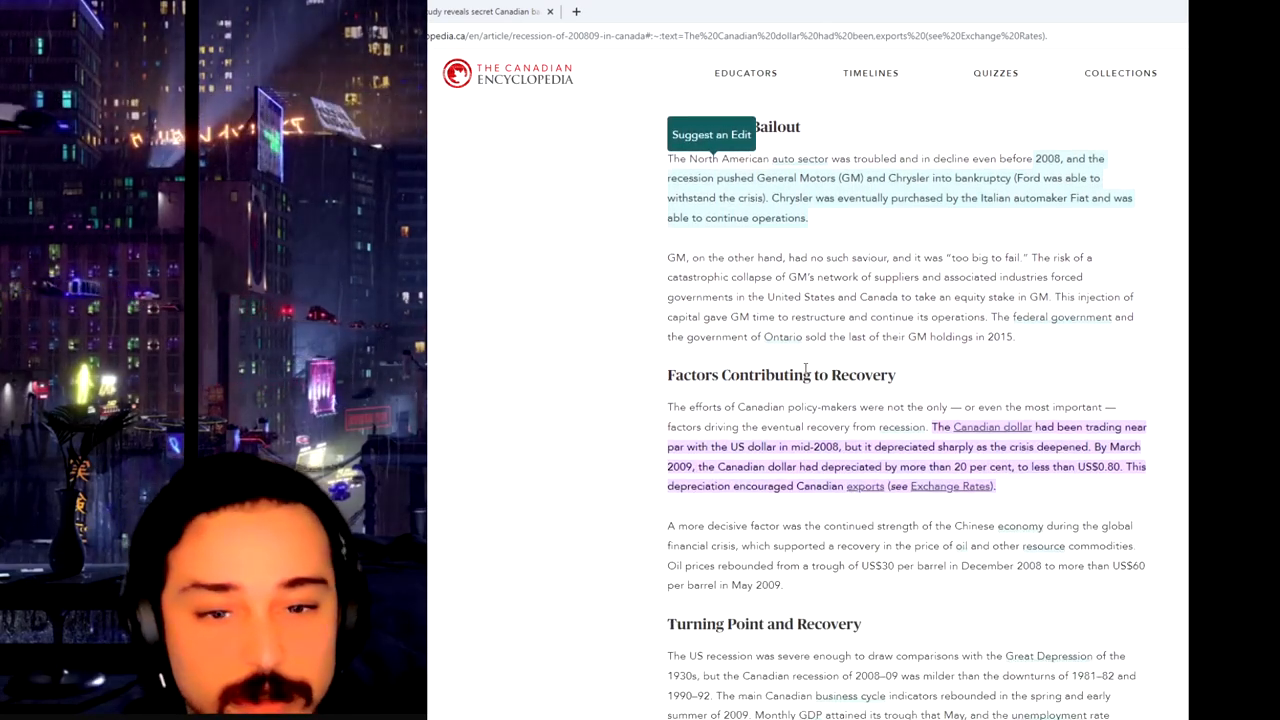
scroll("down", 3)
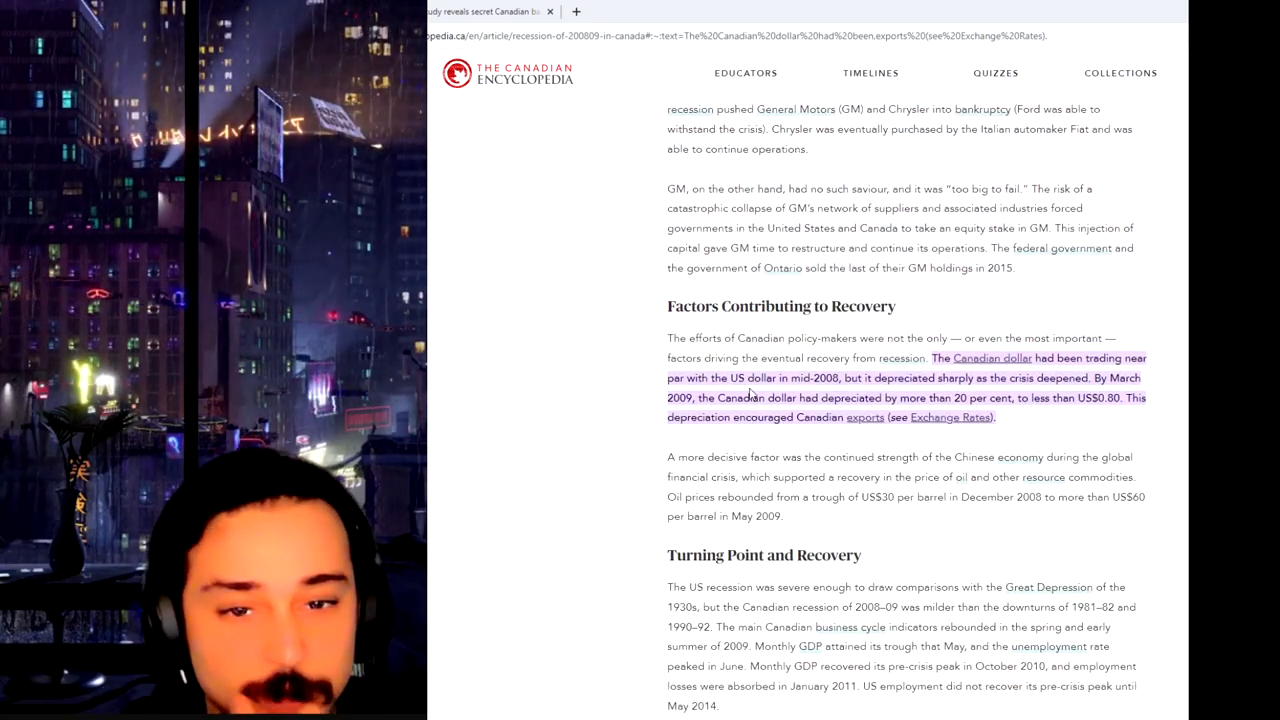
mouse_move(740, 374)
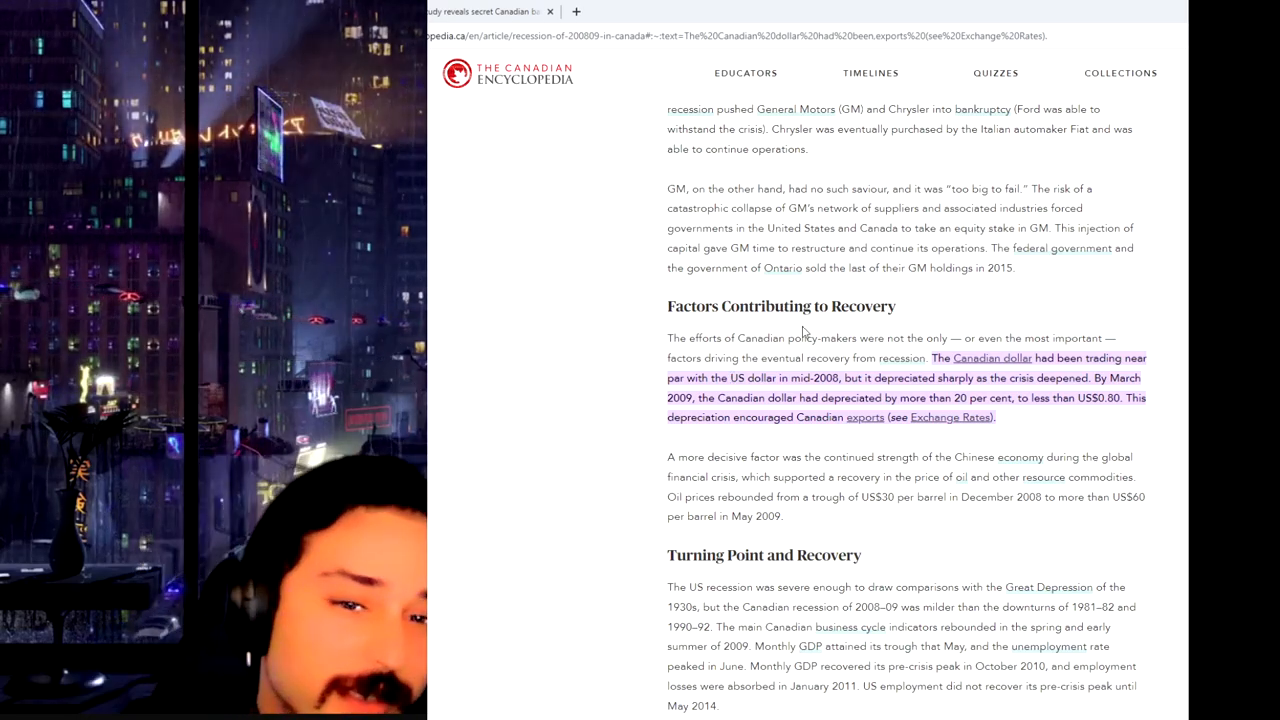
- Scroll down to the Turning Point and Recovery and Aftermath and Legacy headings
scroll("down", 3)
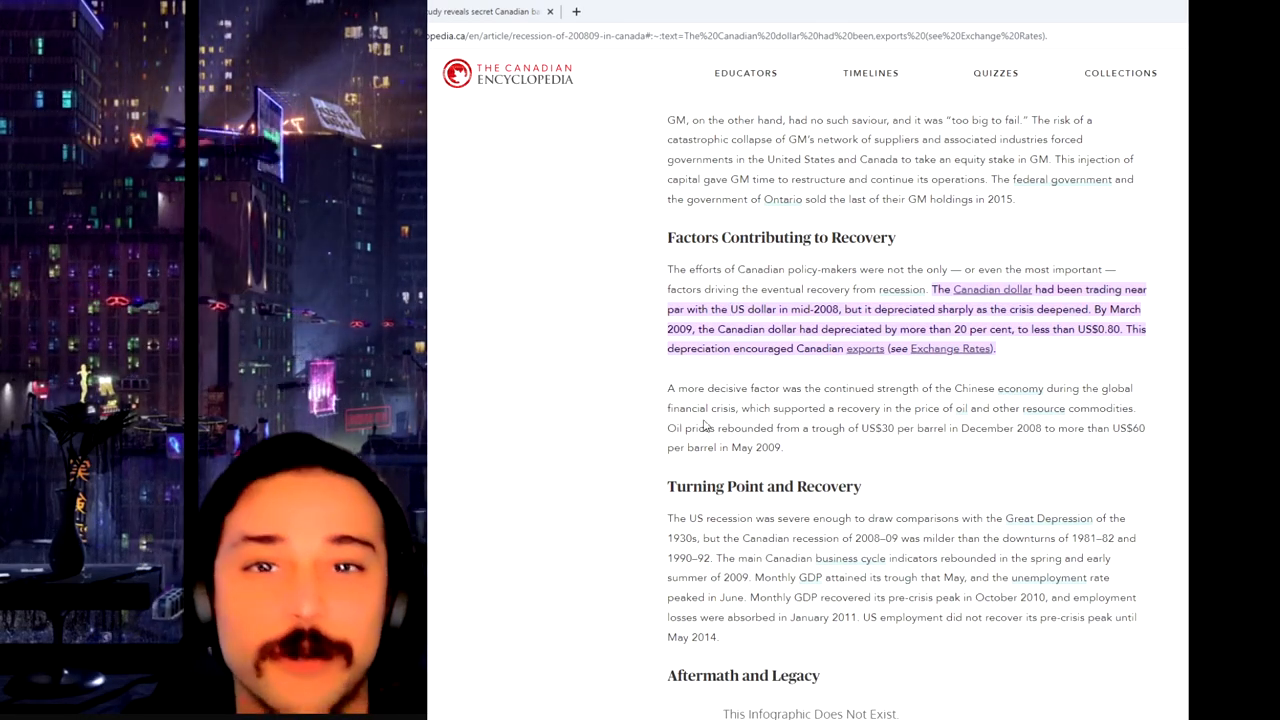
scroll("down", 3)
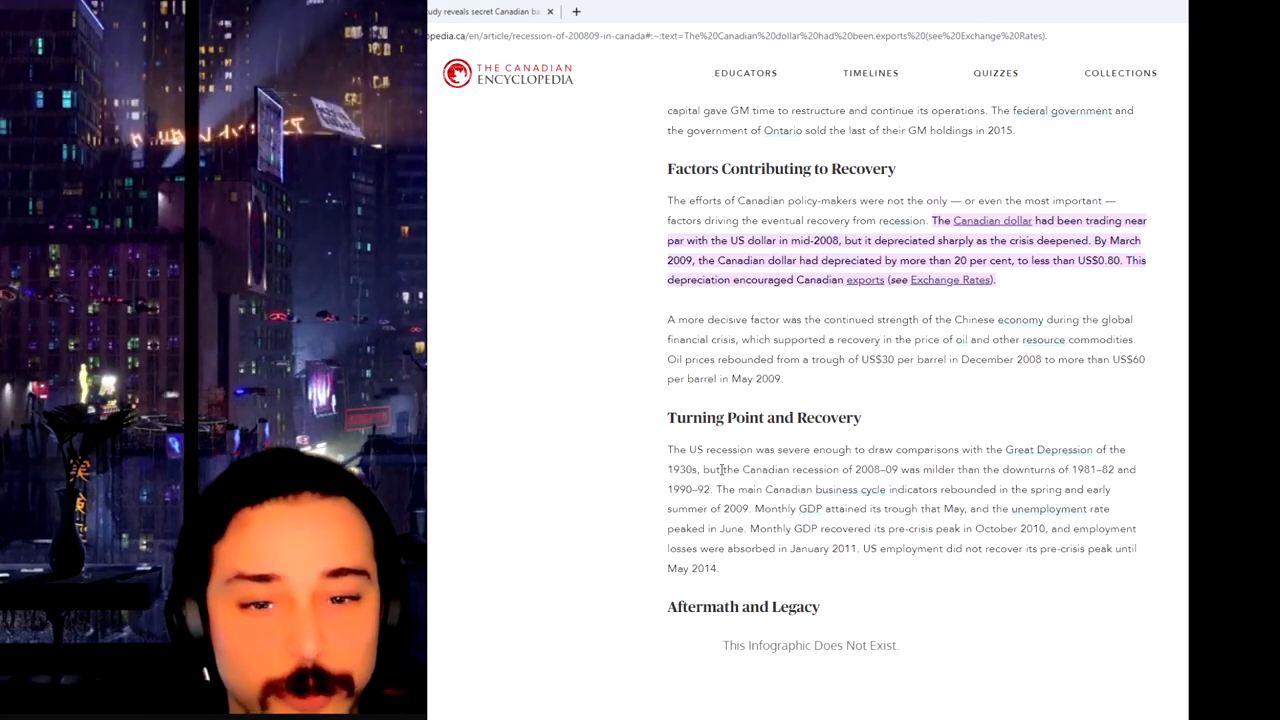
scroll("down", 3)
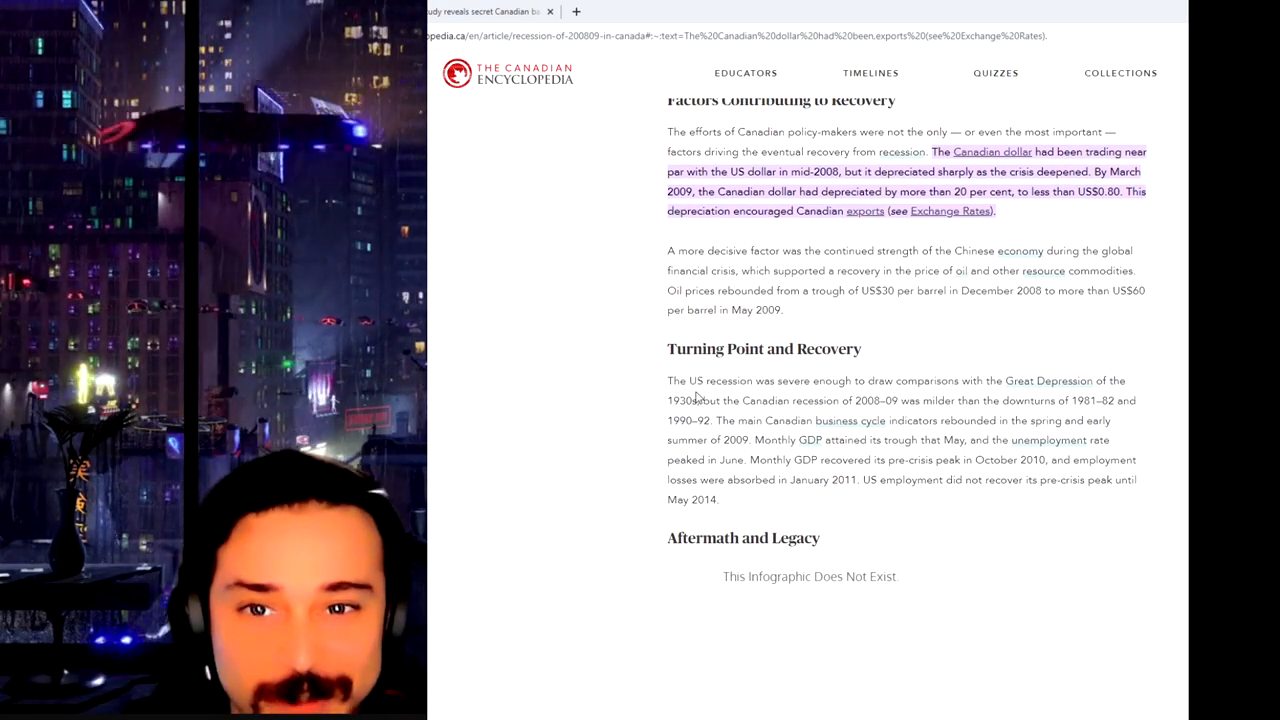
scroll("down", 3)
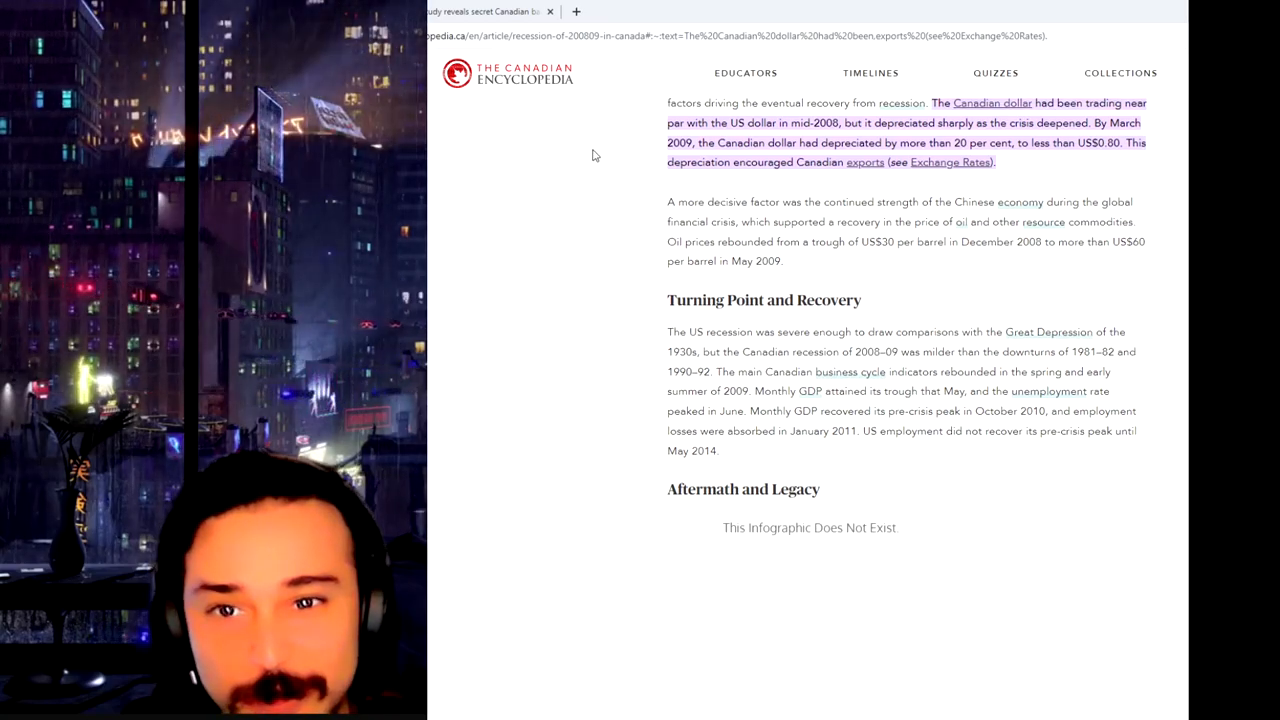
scroll("down", 3)
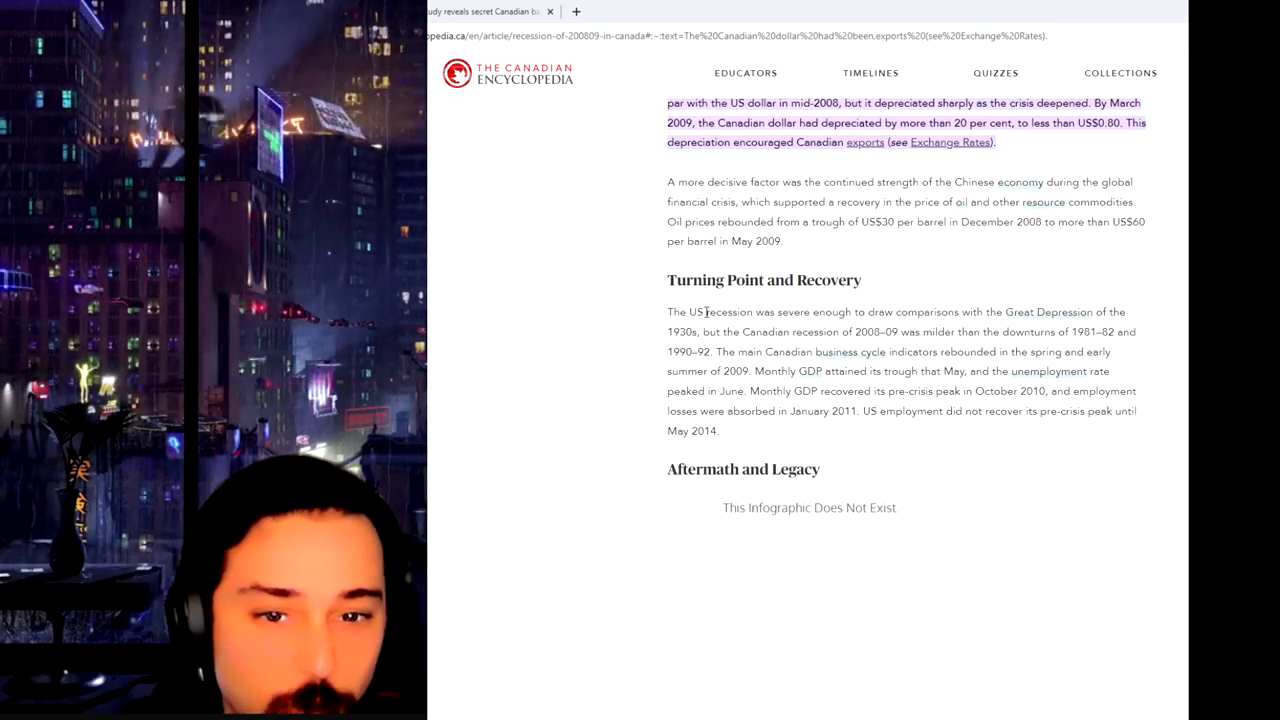
scroll("down", 3)
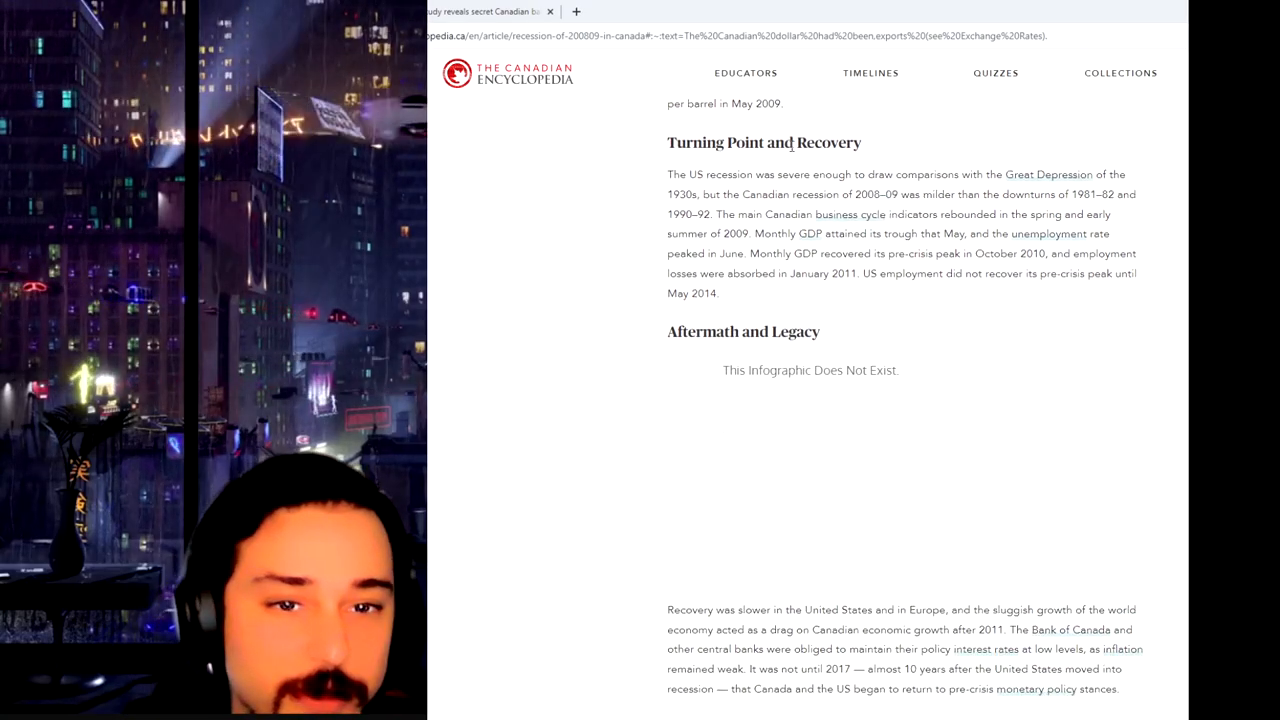
scroll("up", 3)
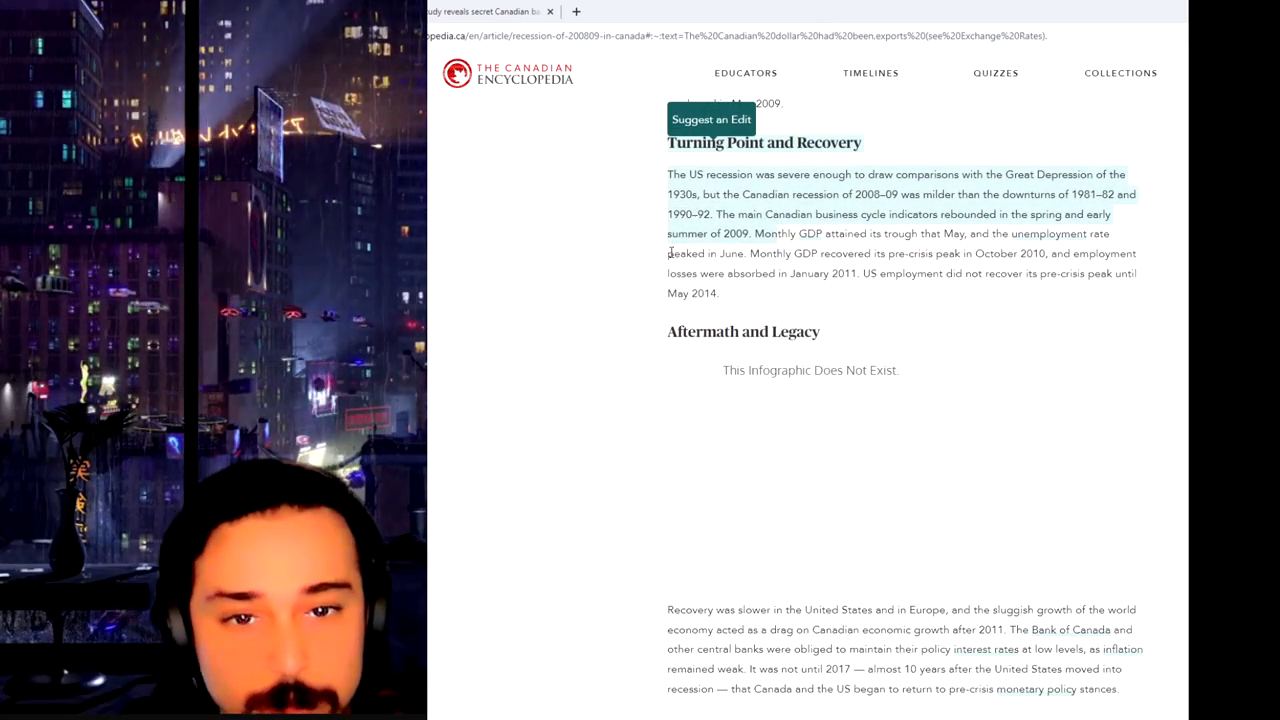
- Scroll past the infographic placeholder to the closing paragraph, topic tags and External Links
scroll("down", 3)
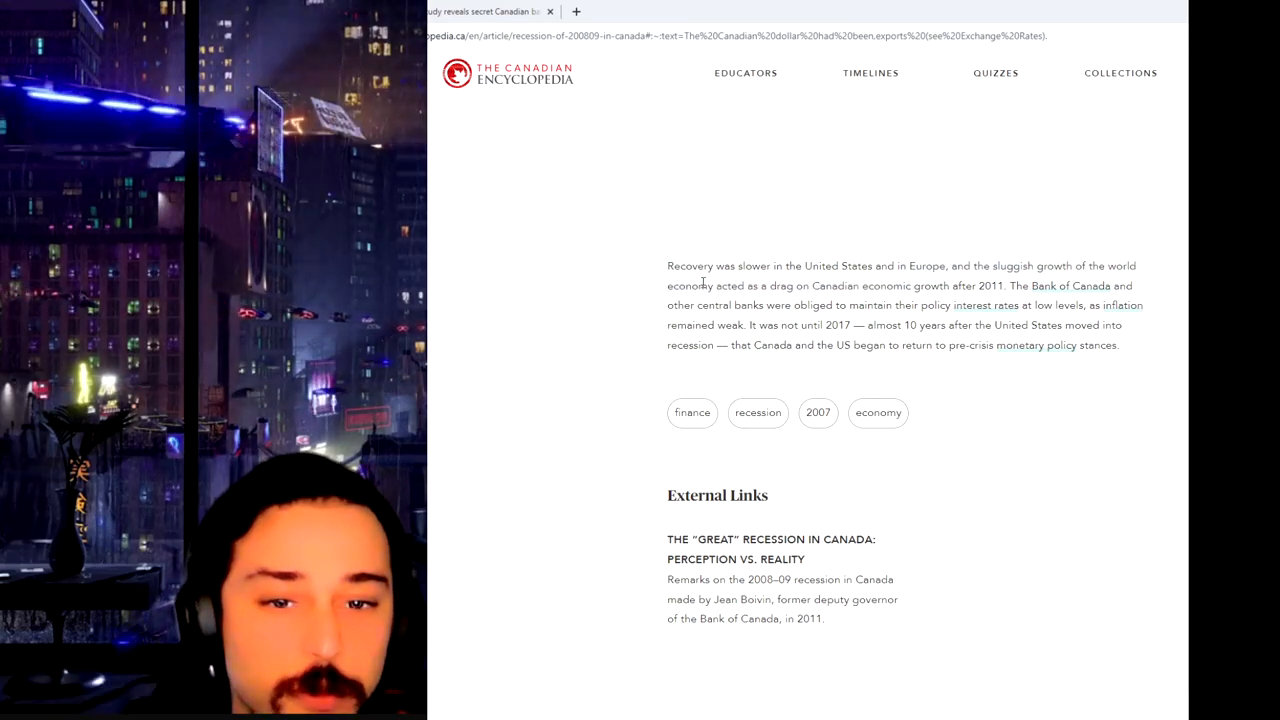
- Scroll below External Links to the Recommended cards: Customs and Excise, Free Trade, International Economics
left_click_drag(688, 286, 910, 286)
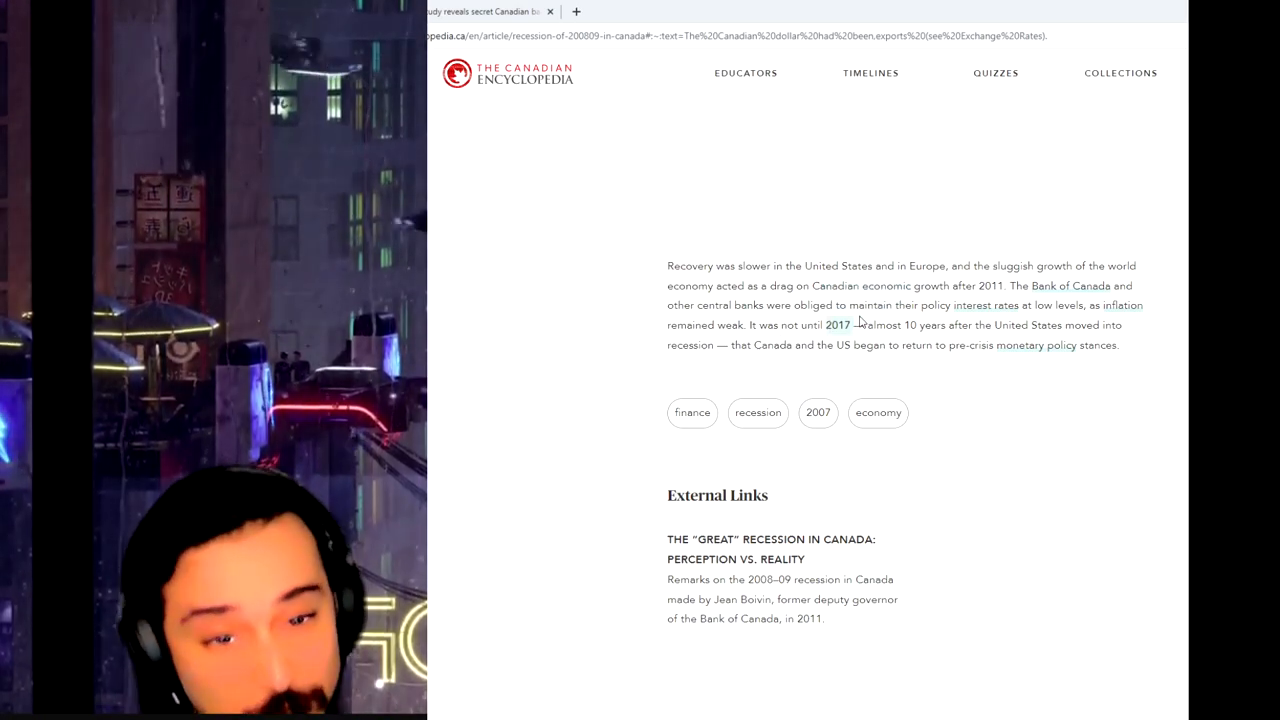
scroll("down", 3)
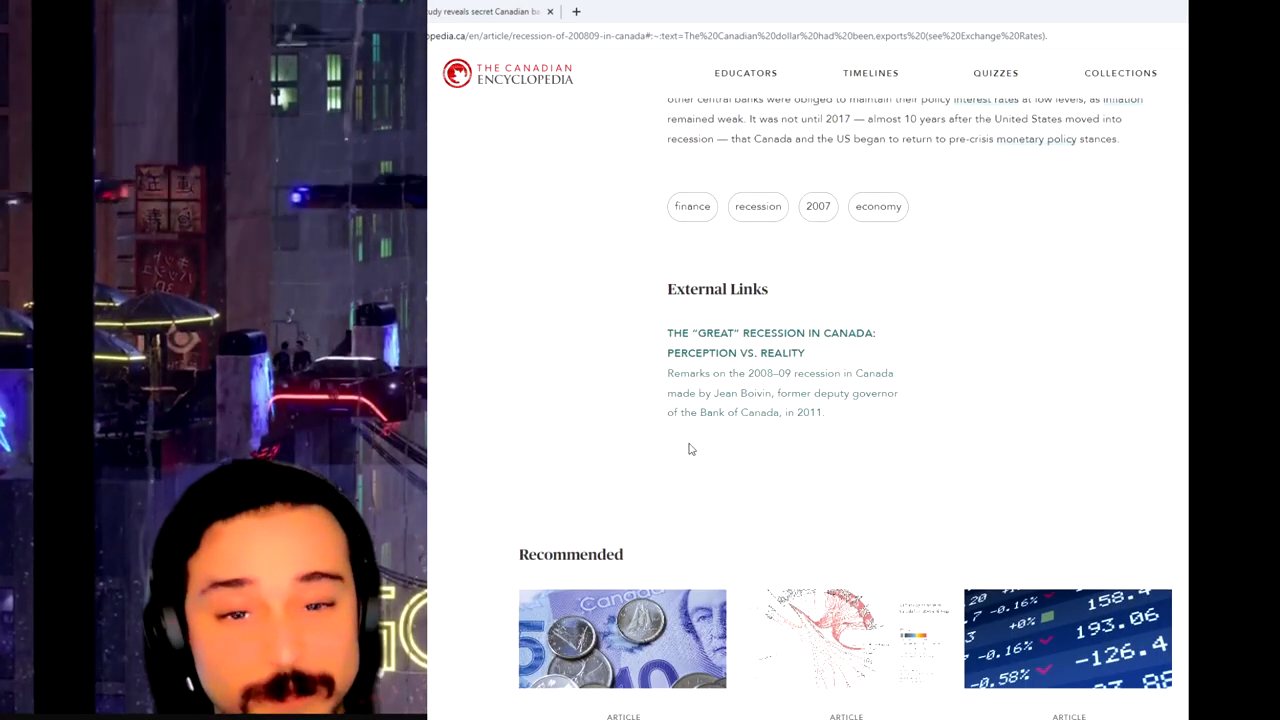
scroll("down", 3)
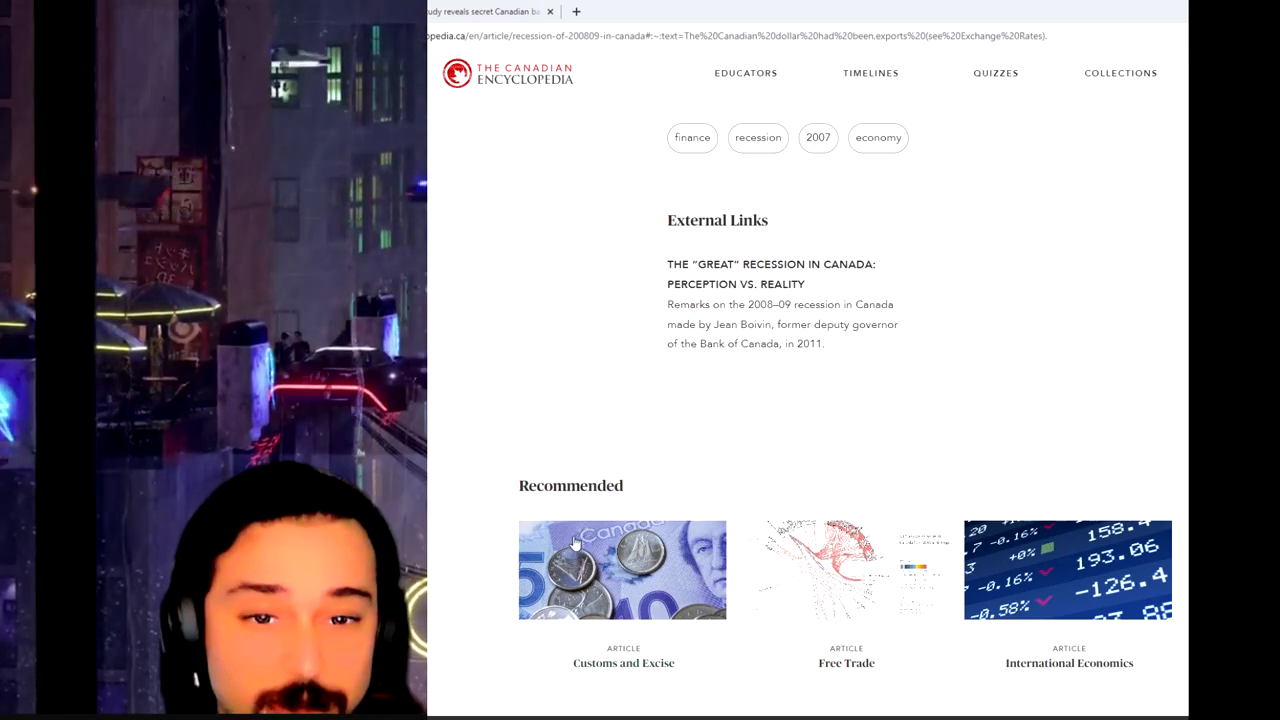